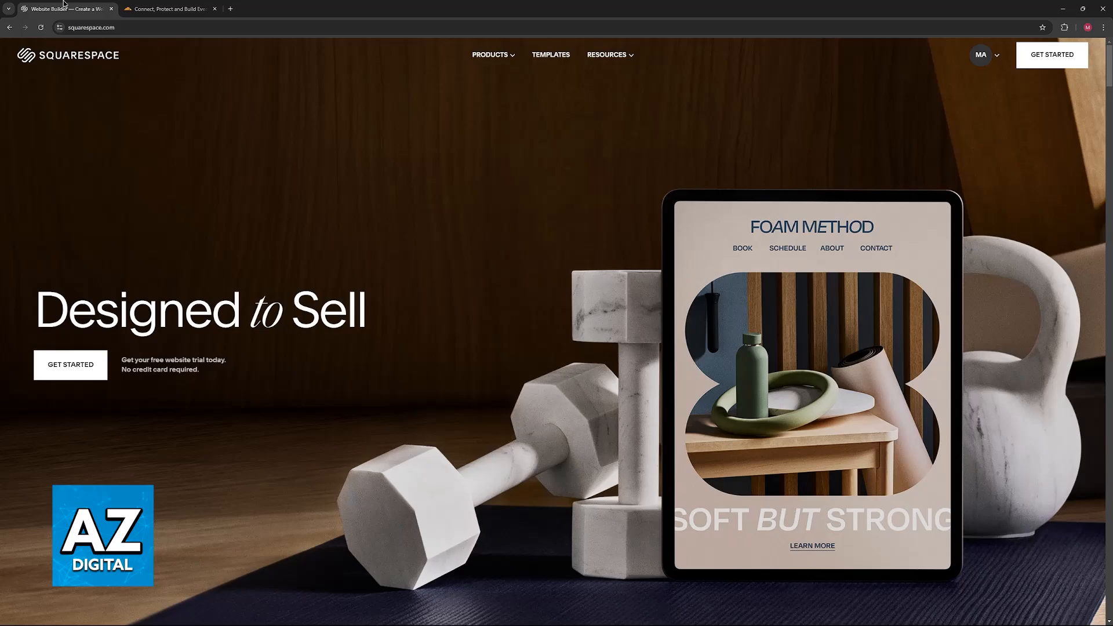
pyautogui.moveTo(346, 210)
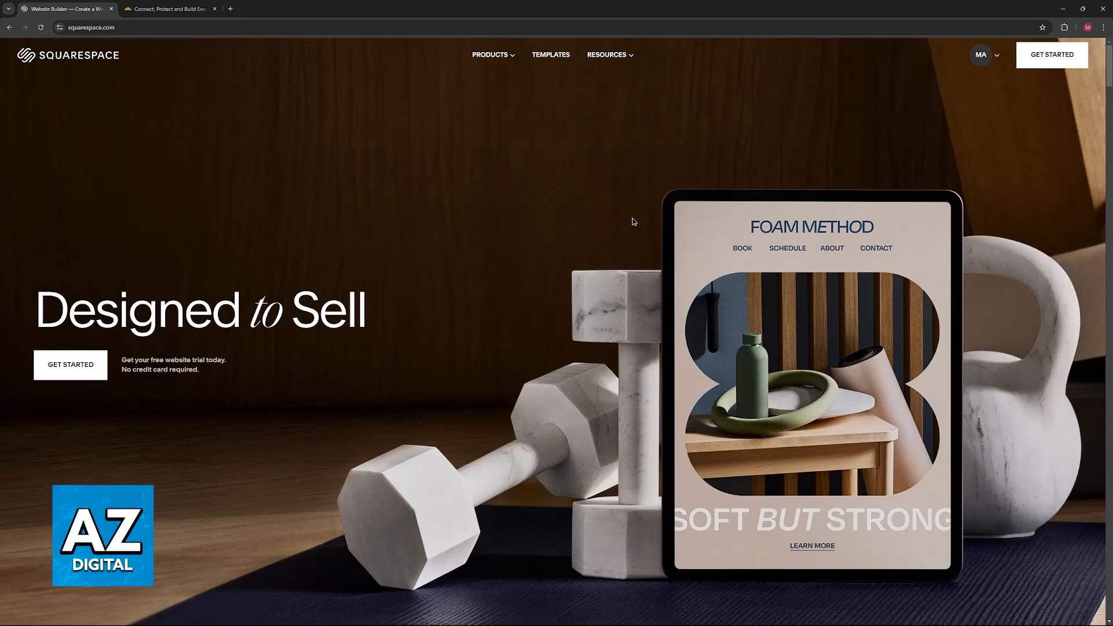
# - Go to the account's Domains list from the account menu at top right
pyautogui.click(981, 55)
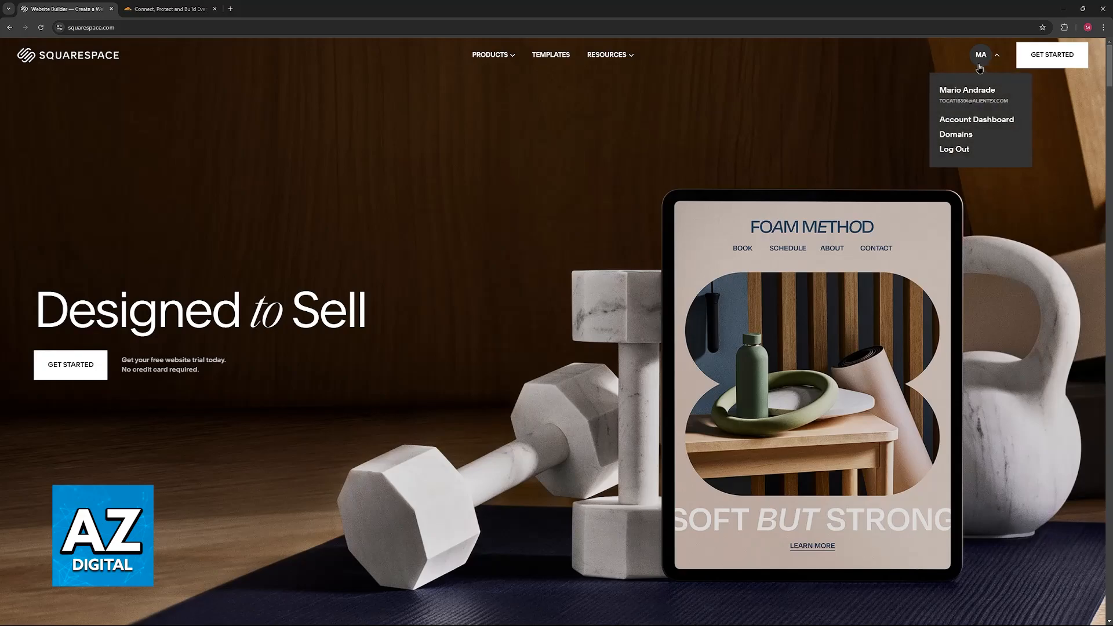
pyautogui.moveTo(955, 134)
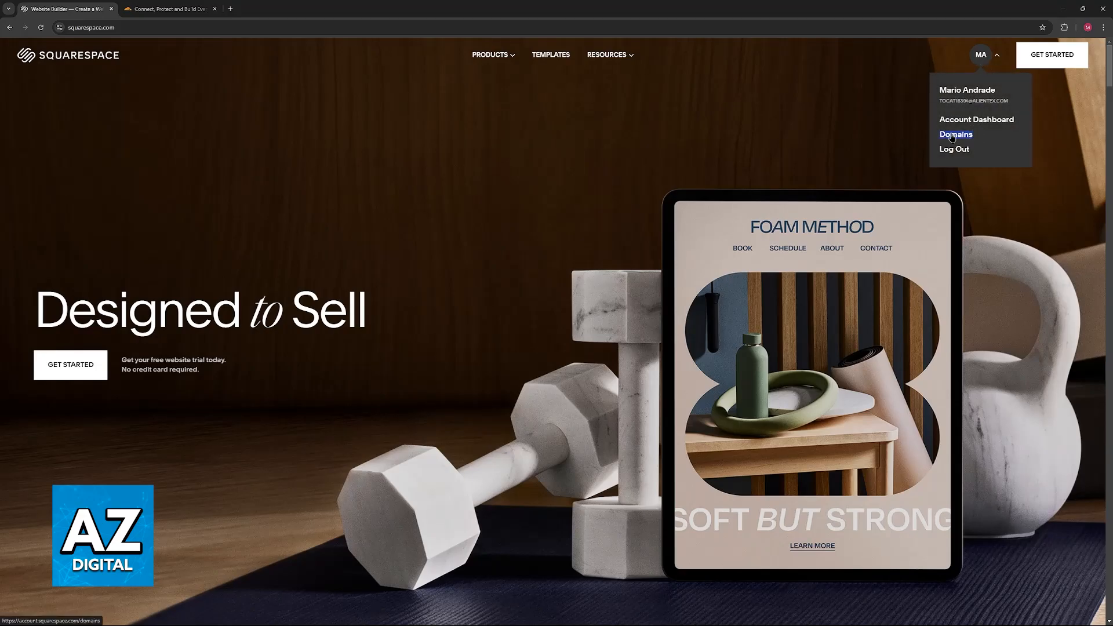
pyautogui.click(954, 134)
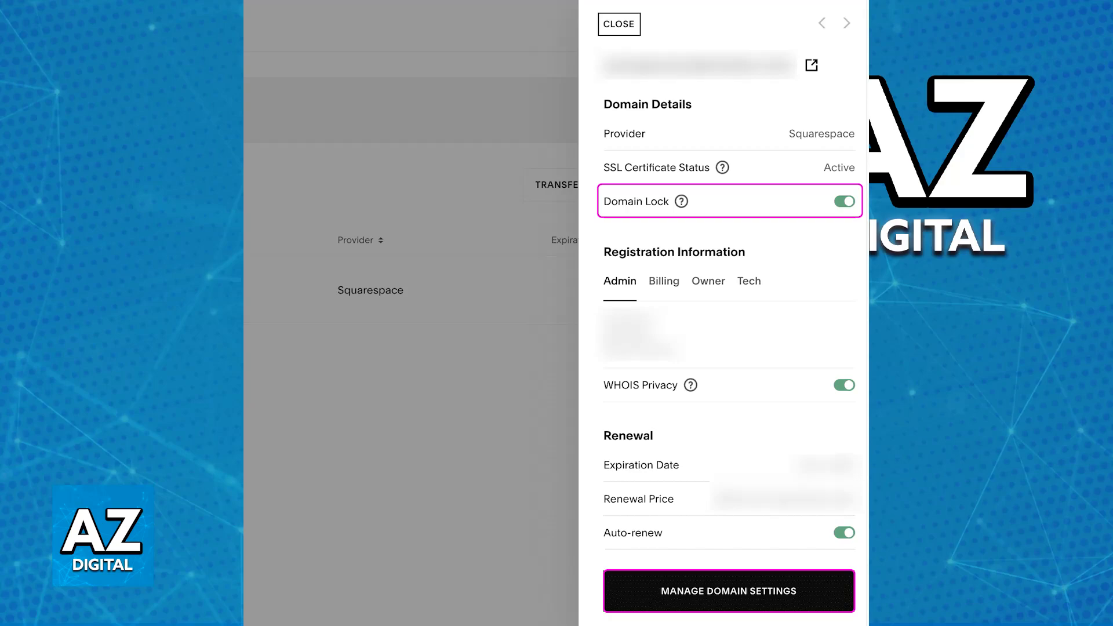
# - Go from the domain's details panel to Manage Domain Settings to unlock it for transfer
pyautogui.click(728, 590)
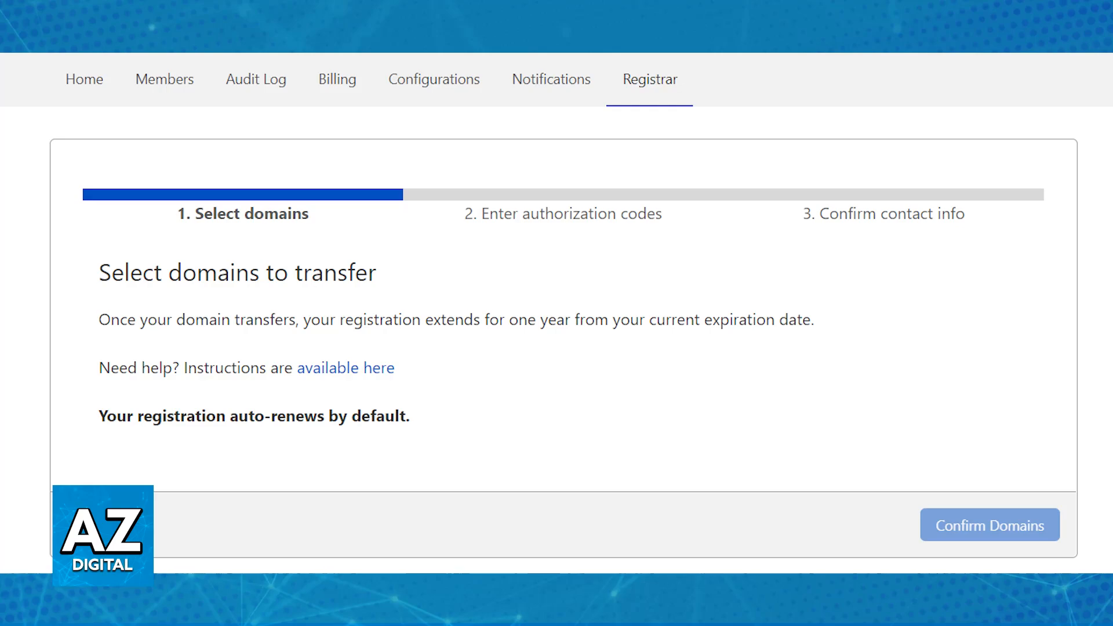
# - Select the domain to move from Squarespace in Cloudflare's transfer wizard
pyautogui.click(988, 525)
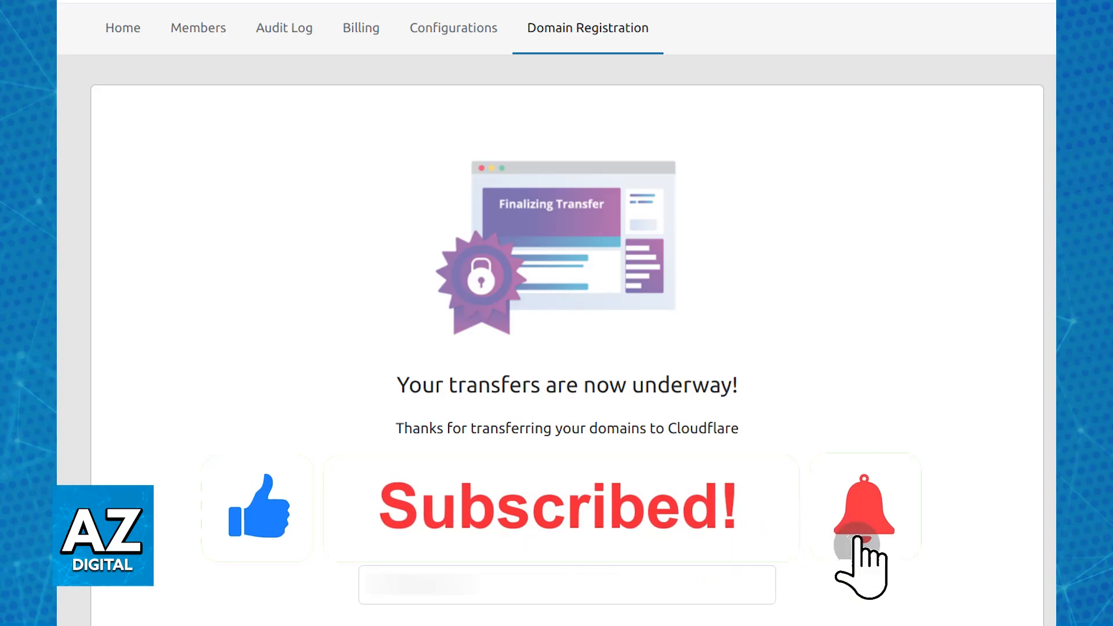
# - Submit the transfer so Cloudflare reports 'Your transfers are now underway!'
pyautogui.click(864, 507)
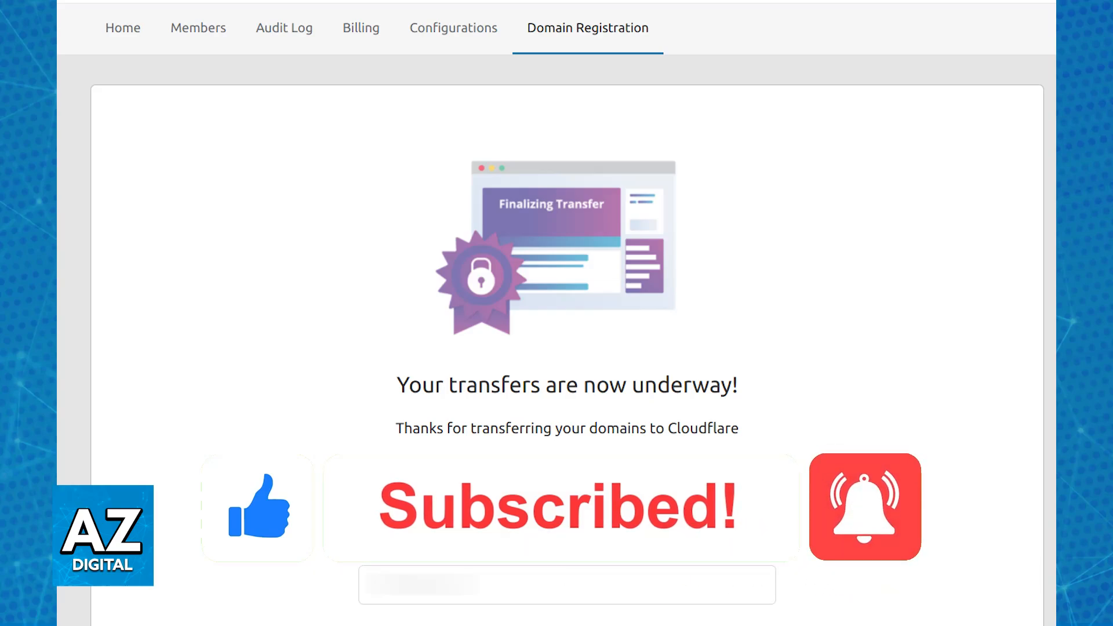